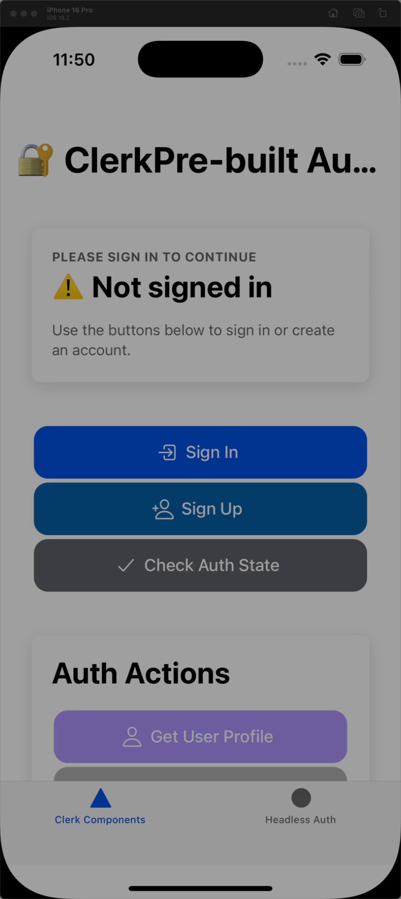
mouse_move(74, 385)
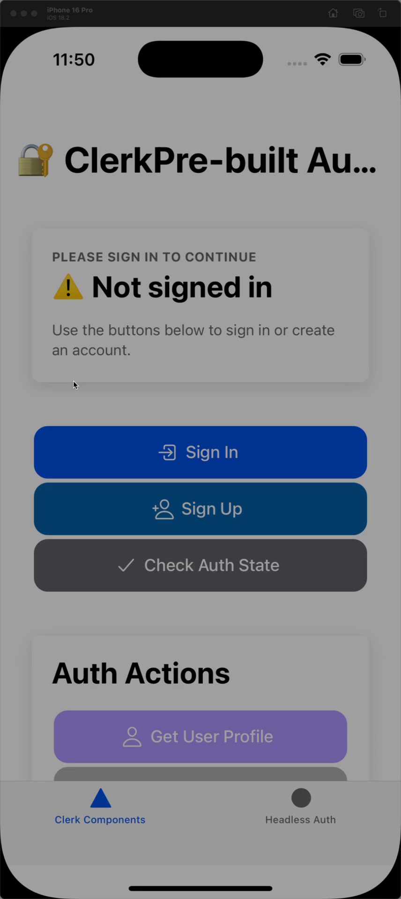
left_click(200, 452)
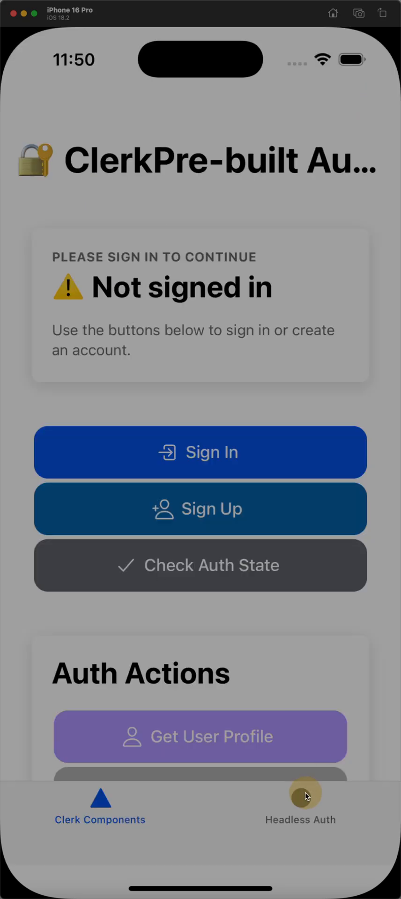
left_click(299, 806)
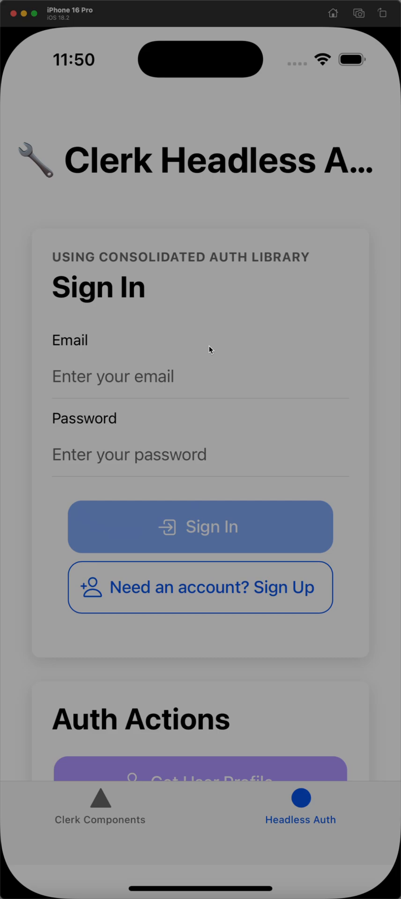
mouse_move(64, 341)
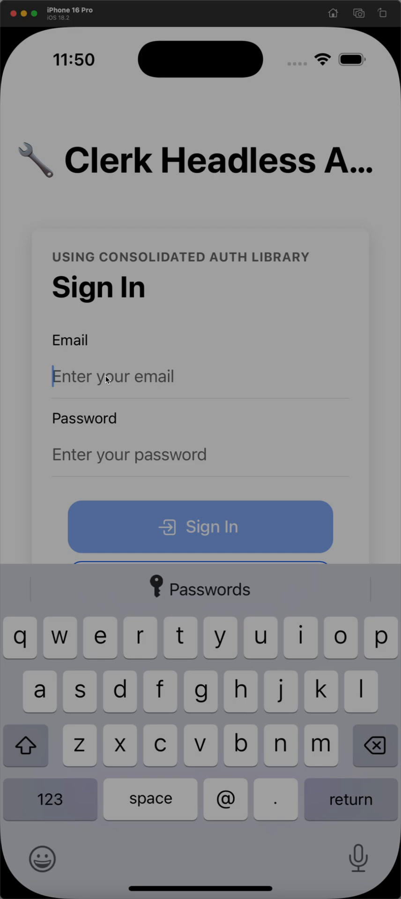
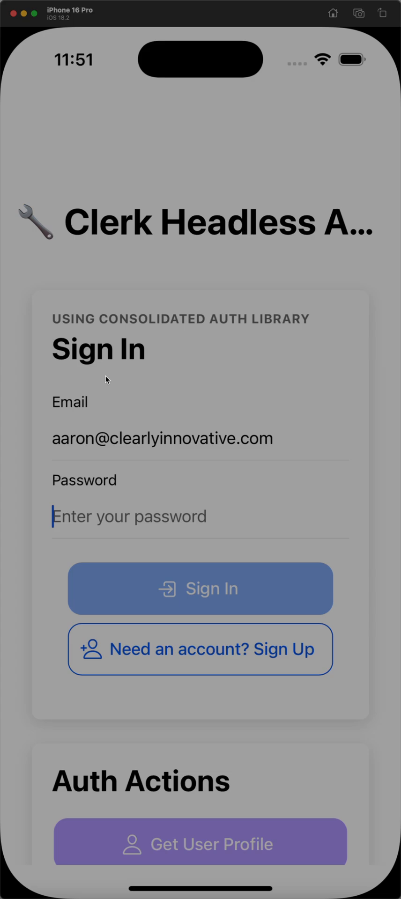
type("•••••")
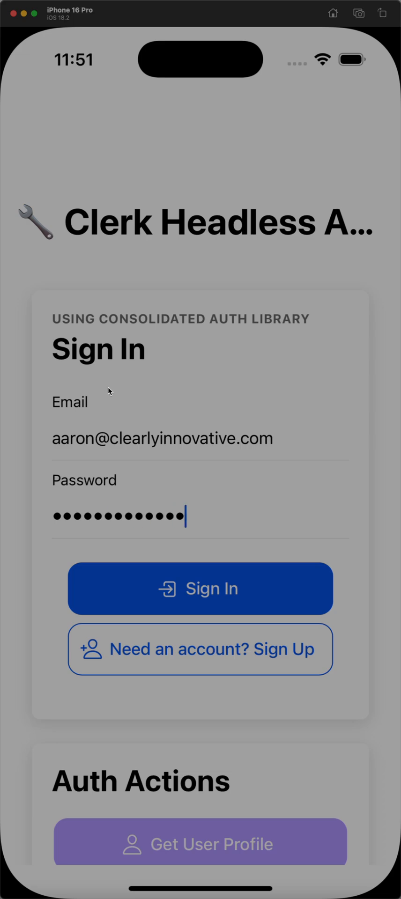
Submit the headless sign-in, then show the user profile and session info
left_click(200, 588)
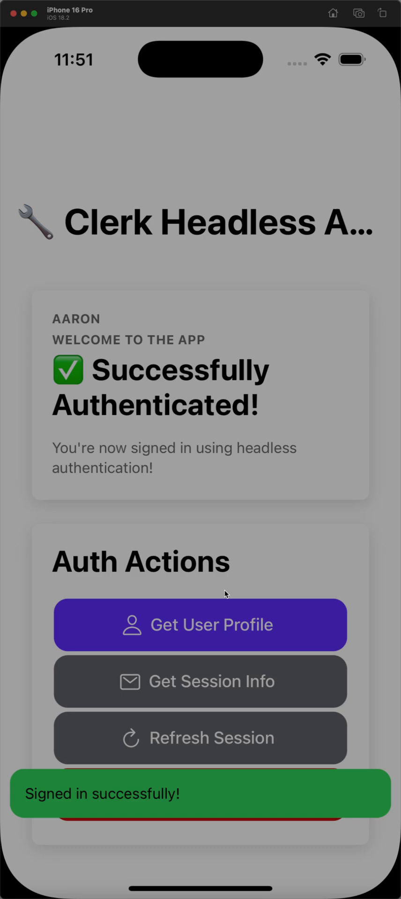
scroll("up", 3)
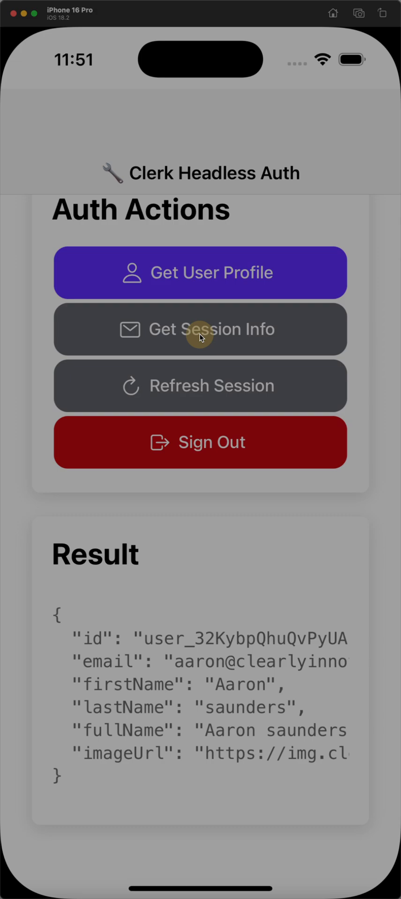
left_click(201, 329)
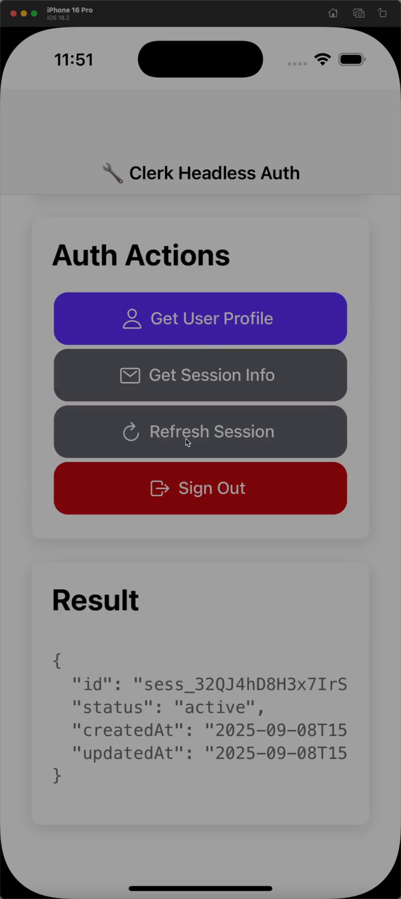
left_click(200, 431)
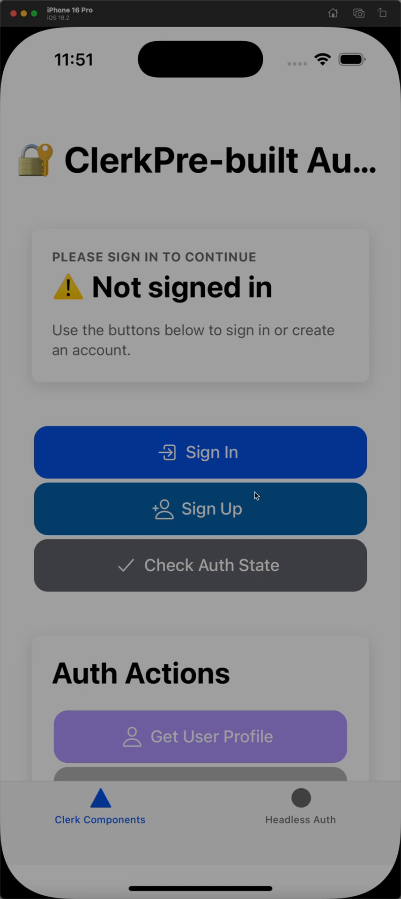
mouse_move(27, 294)
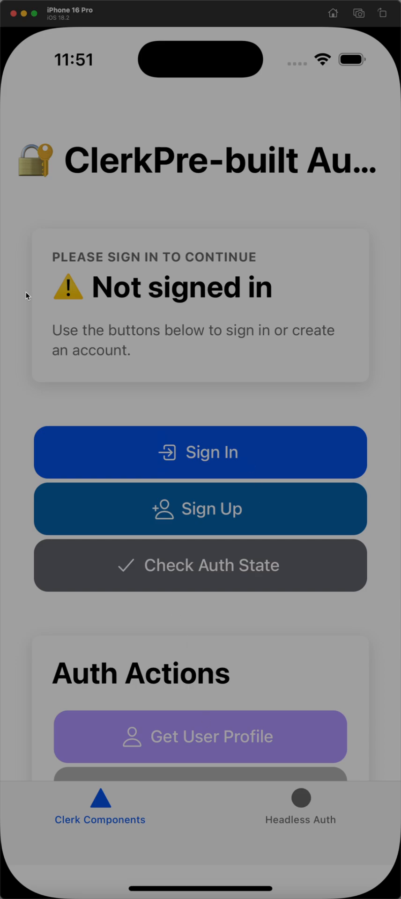
mouse_move(193, 401)
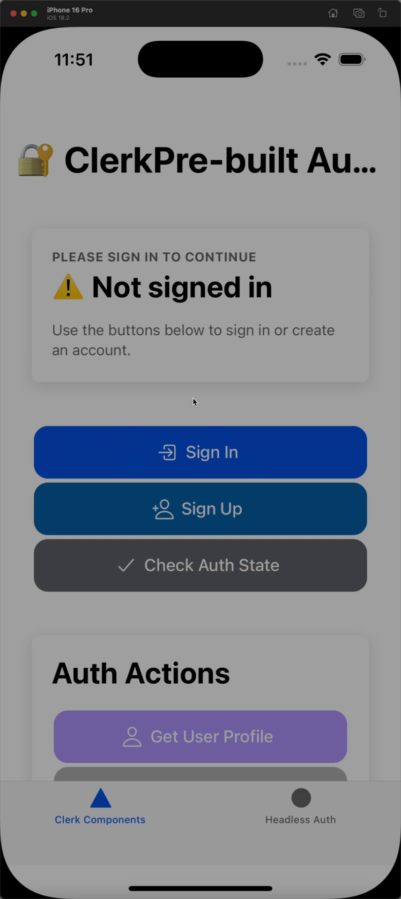
left_click(200, 453)
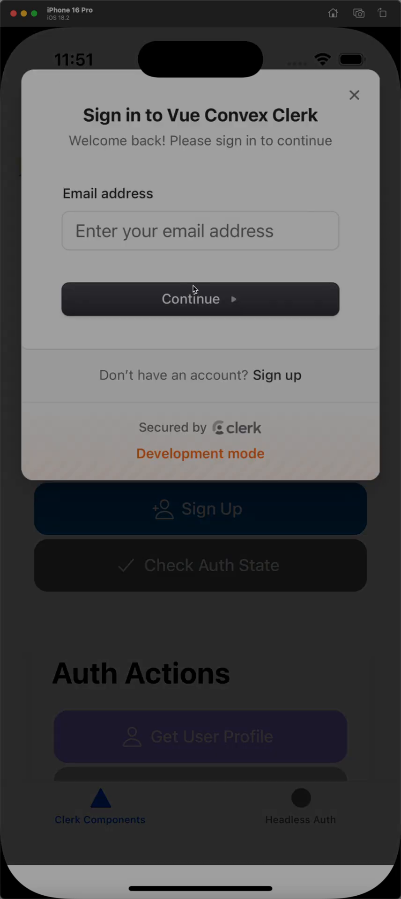
left_click(200, 231)
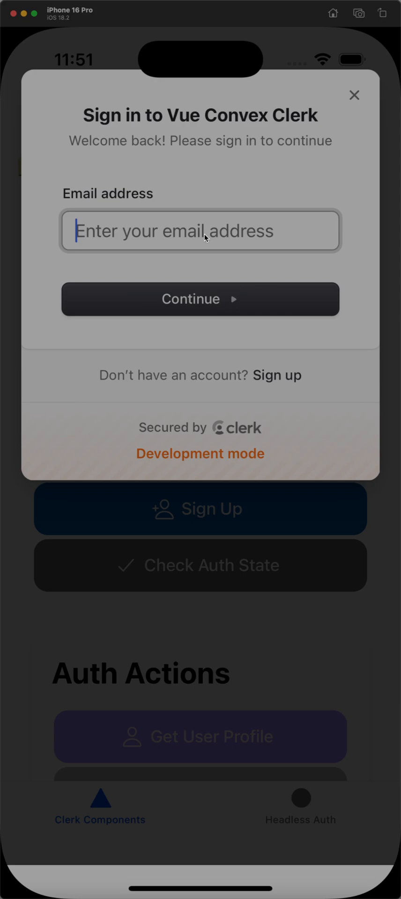
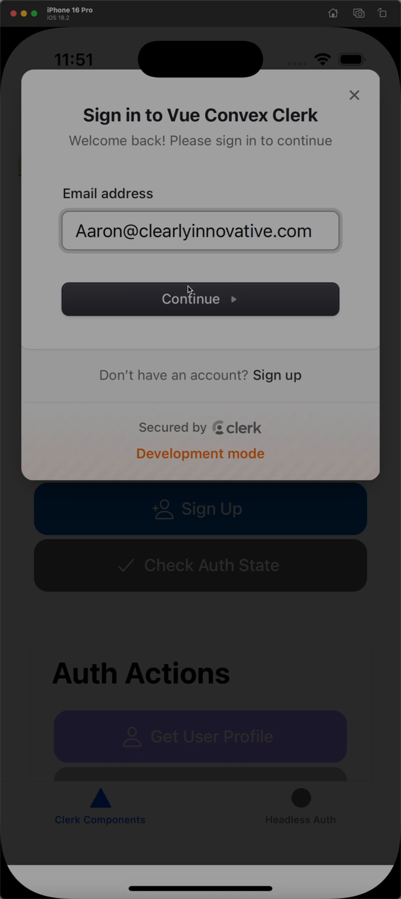
left_click(200, 299)
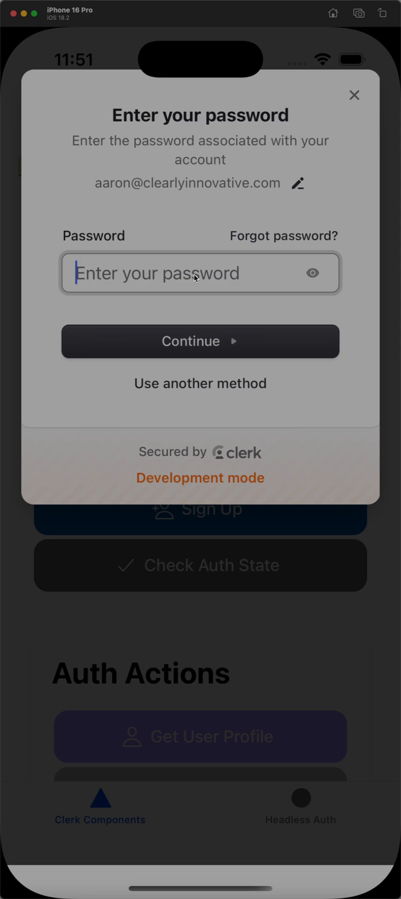
type("••")
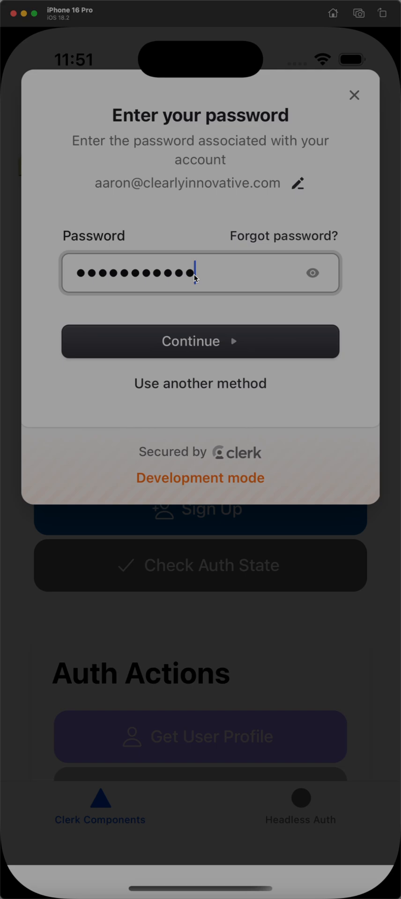
left_click(200, 342)
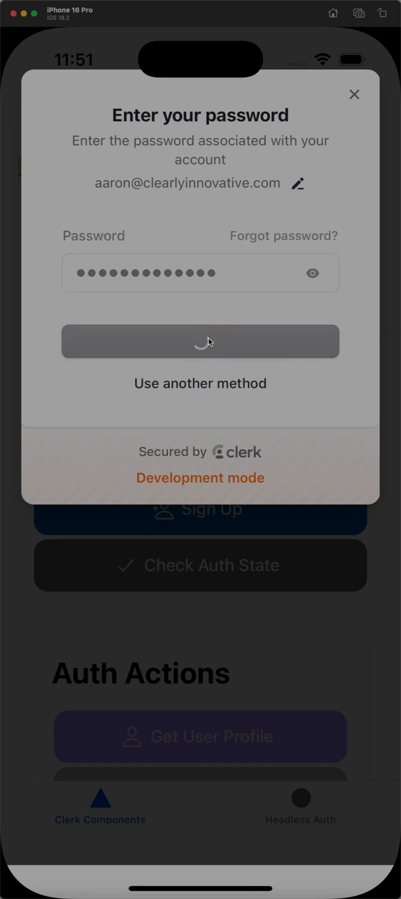
After the Welcome back card appears, refresh the session and fetch the user profile
left_click(200, 341)
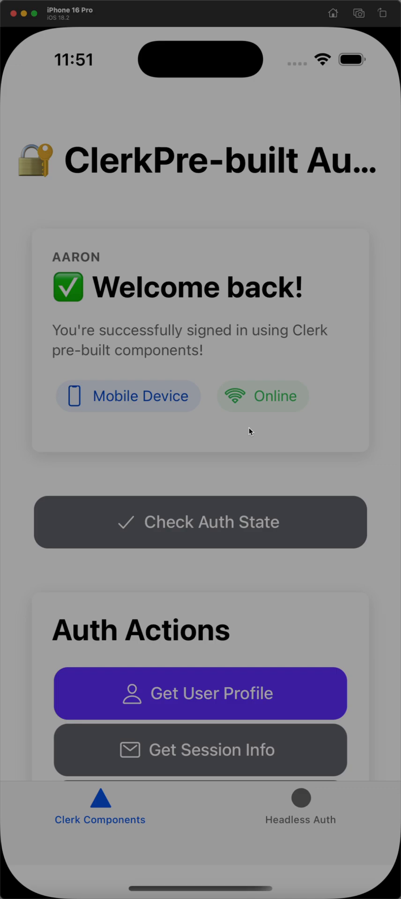
scroll("down", 3)
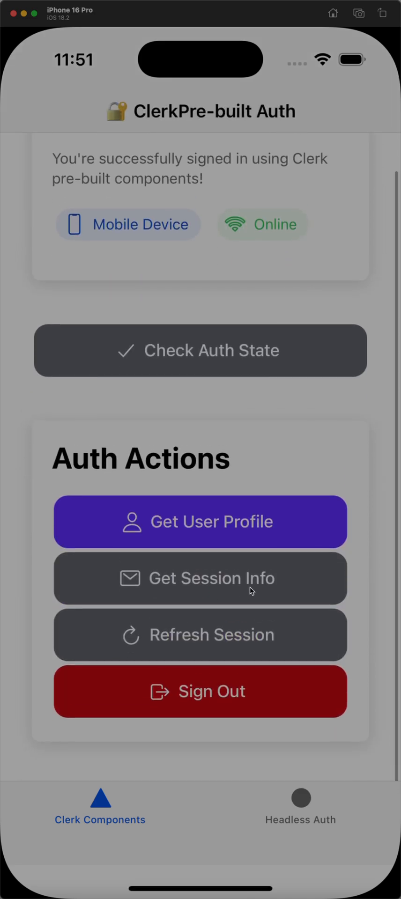
left_click(200, 578)
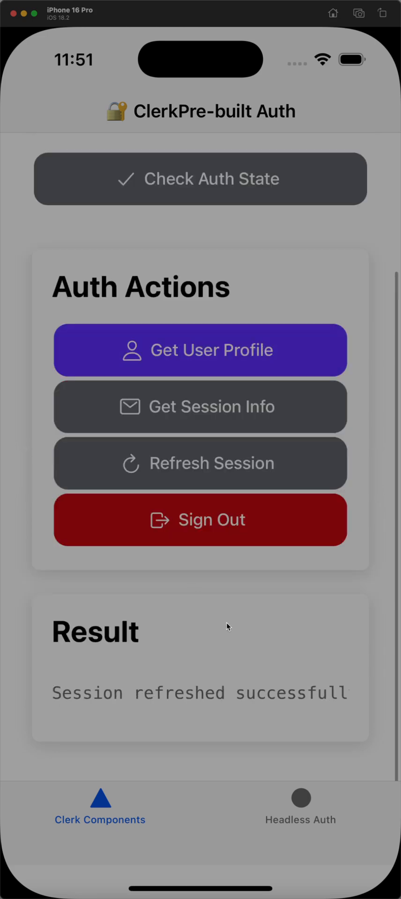
left_click(200, 350)
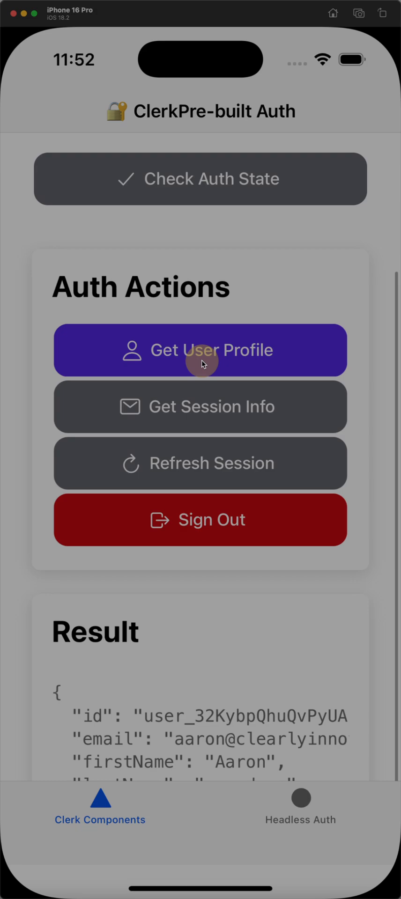
scroll("down", 3)
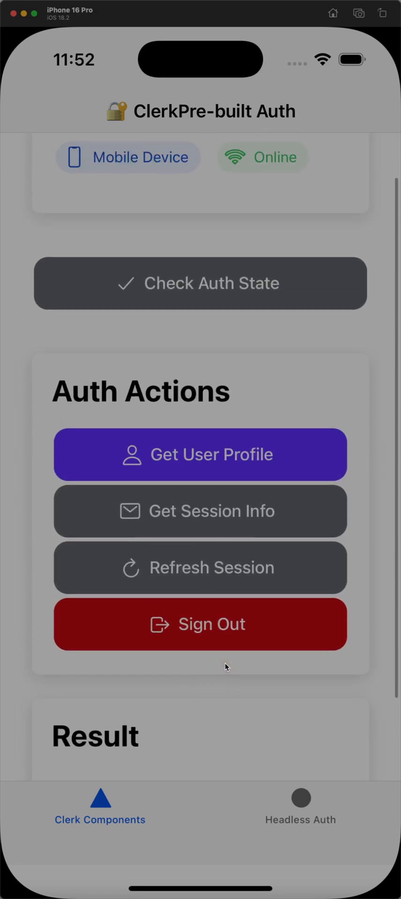
scroll("up", 3)
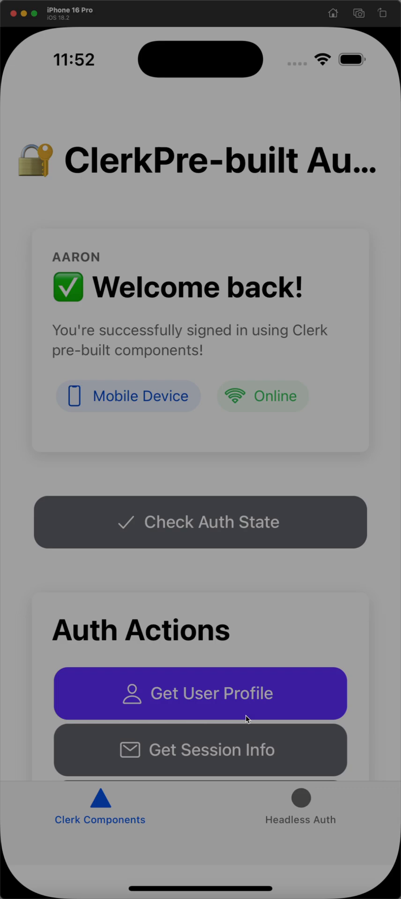
mouse_move(209, 684)
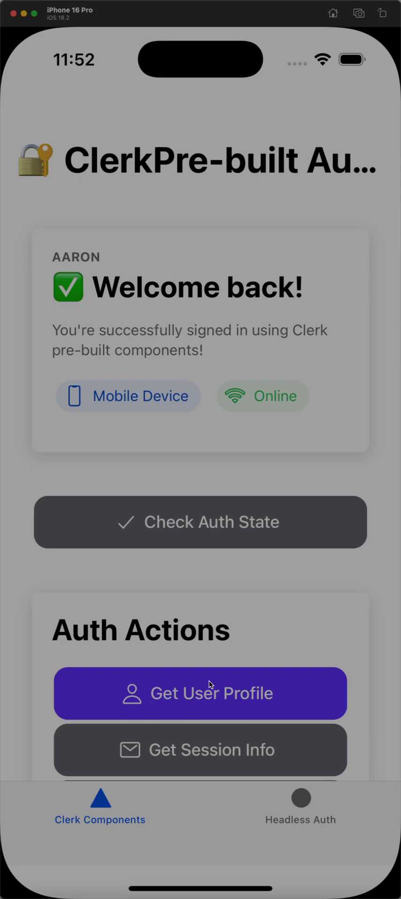